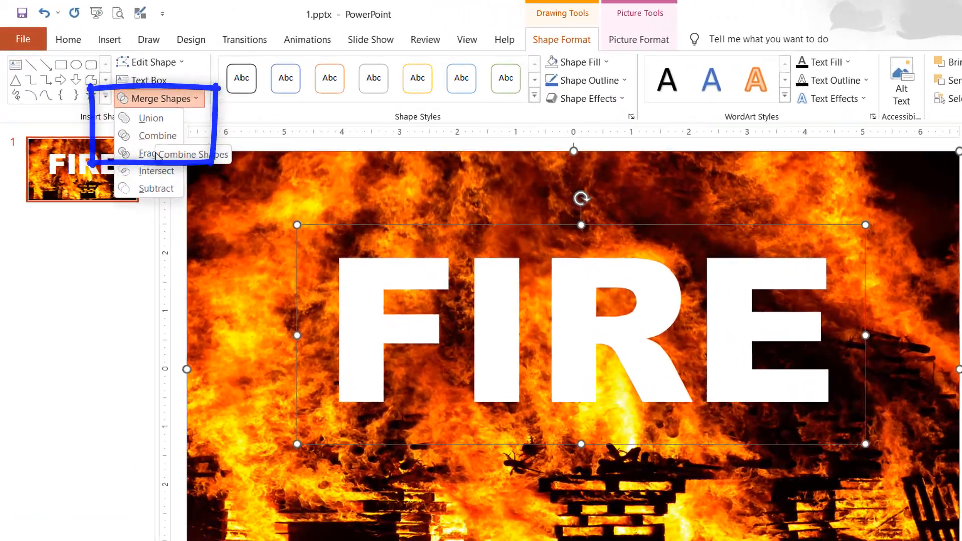
Intersect the fire photo with the FIRE text so the letters show flames.
left_click(158, 153)
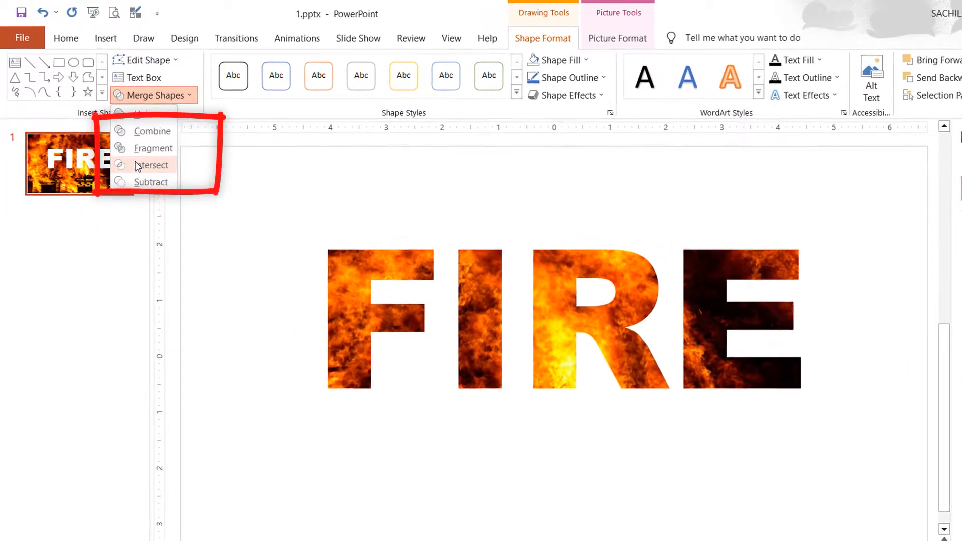
left_click(152, 166)
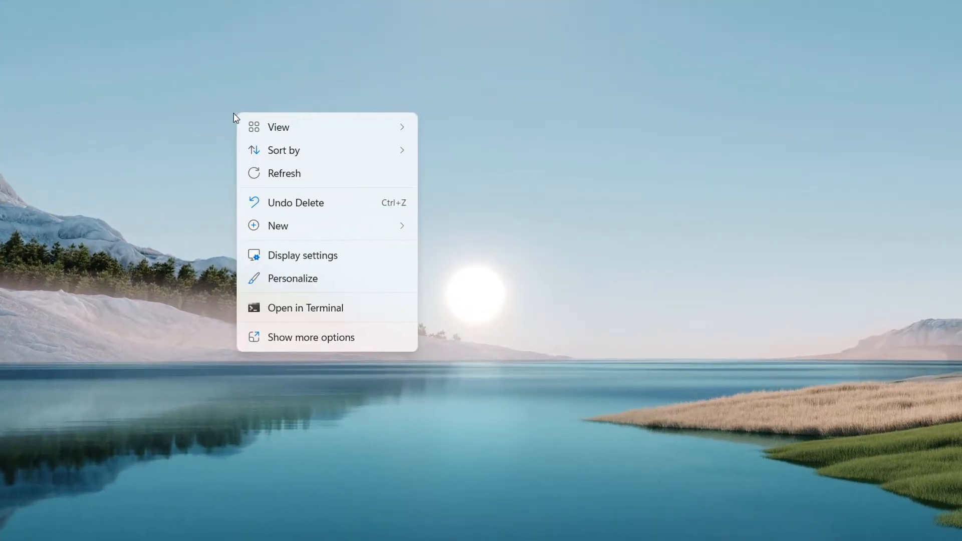
Create a new Microsoft PowerPoint Presentation from the desktop's New menu.
left_click(277, 226)
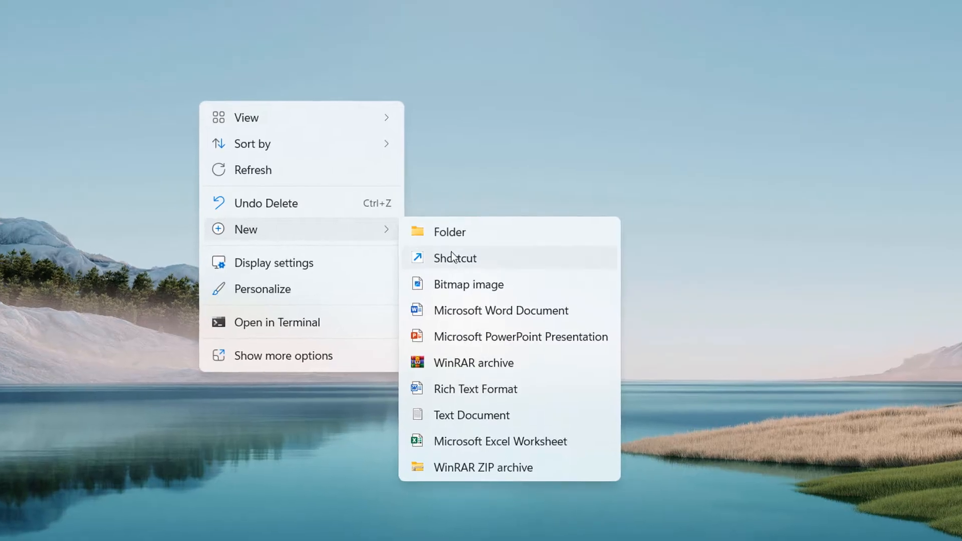
left_click(520, 336)
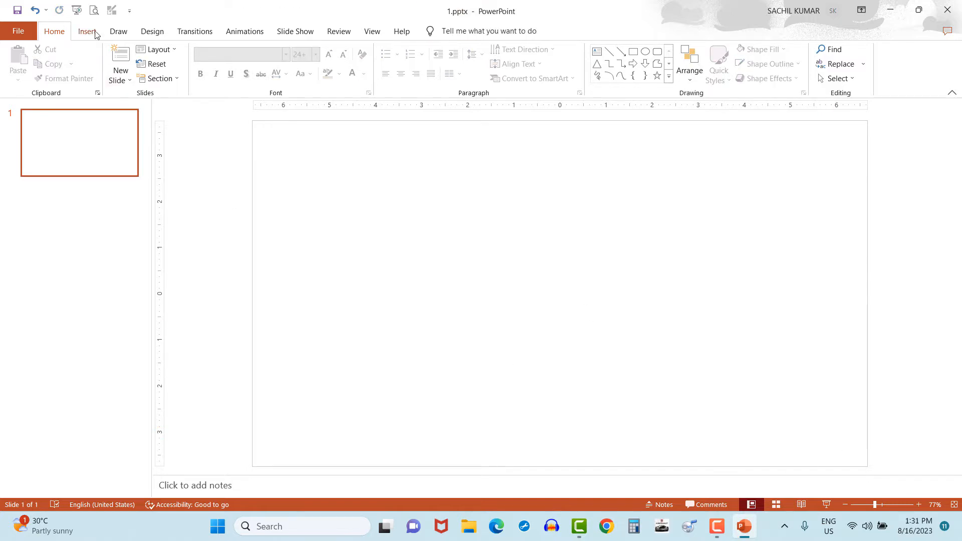
Search online pictures for 'BURNING FIRE' and insert the burning pallet photo.
type("B")
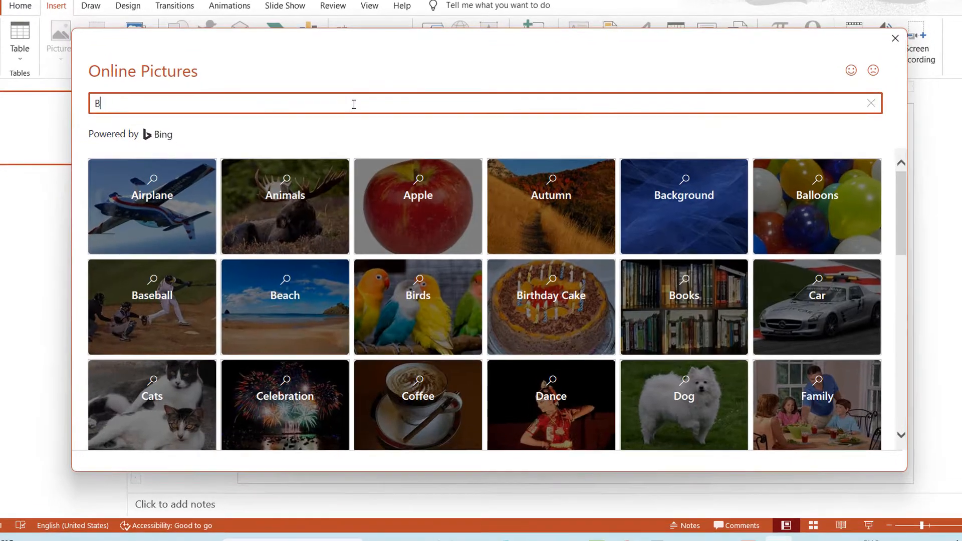
type("URNING FIRE")
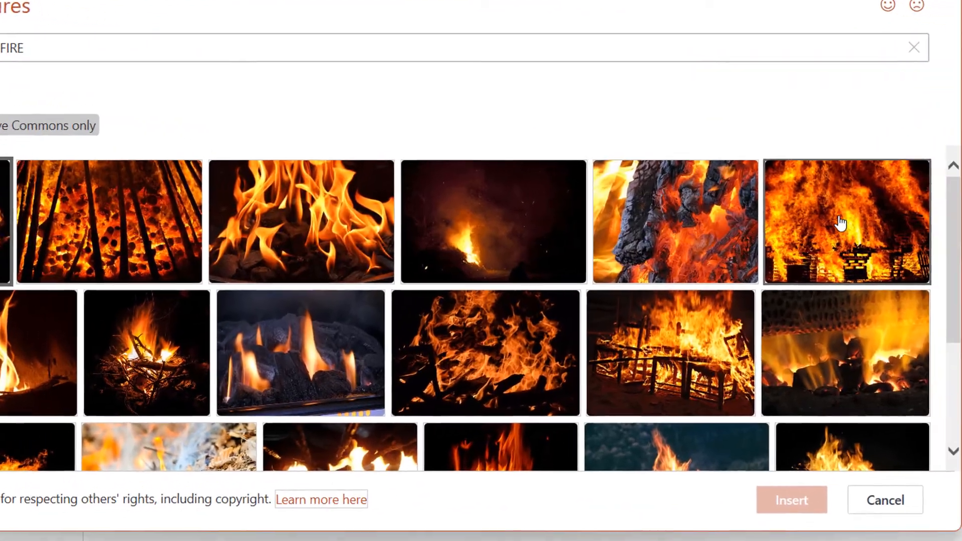
left_click(791, 499)
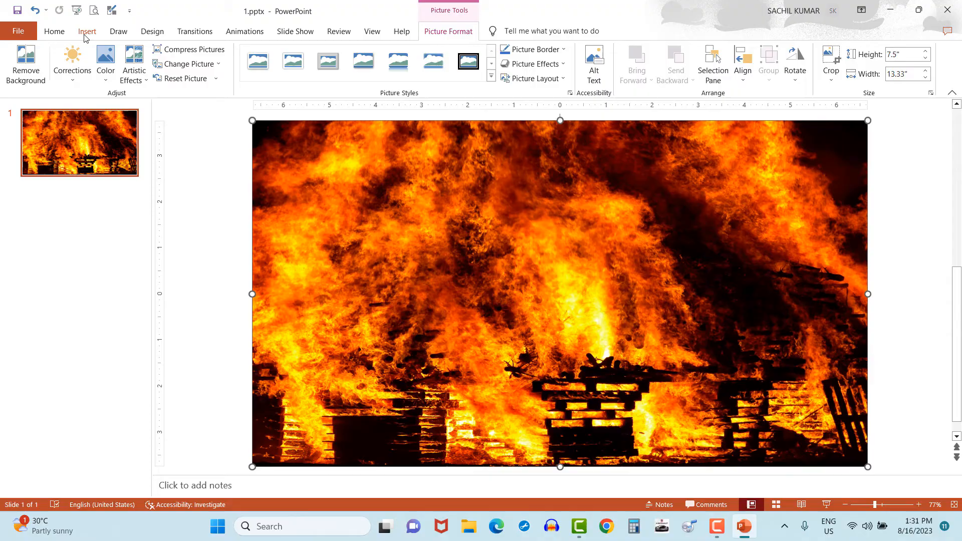
Add a rectangle over the photo containing the word FIRE in large white text.
left_click(93, 80)
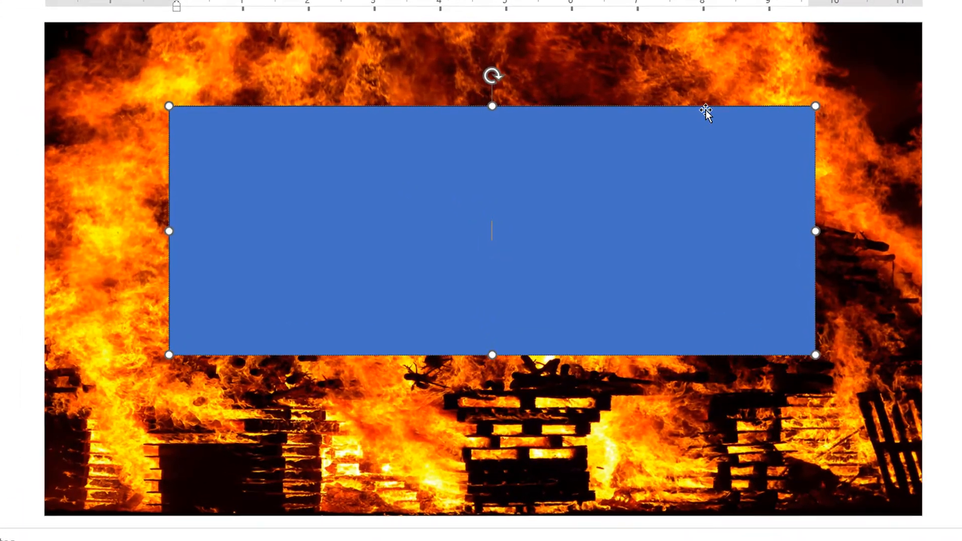
type("FIRE")
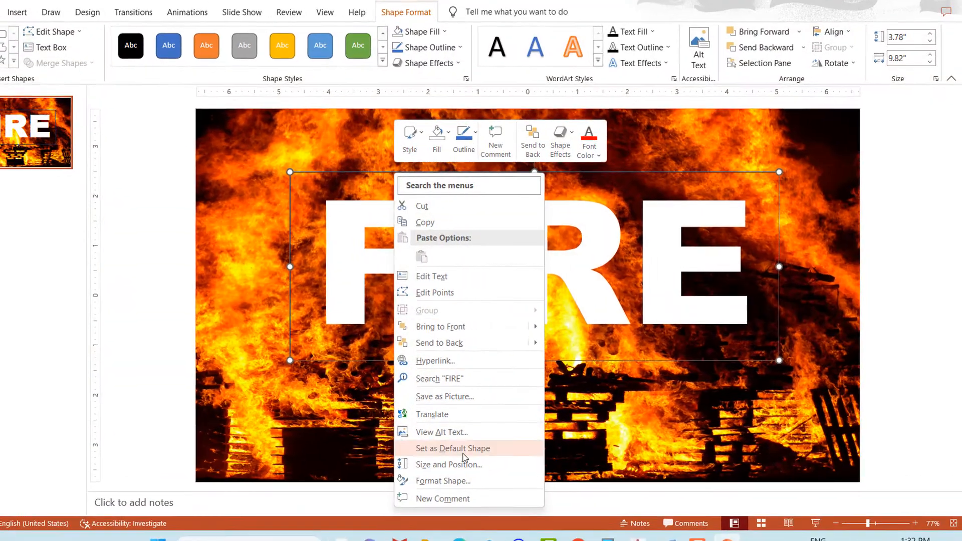
Set the FIRE shape to No line and select it together with the fire photo.
left_click(442, 480)
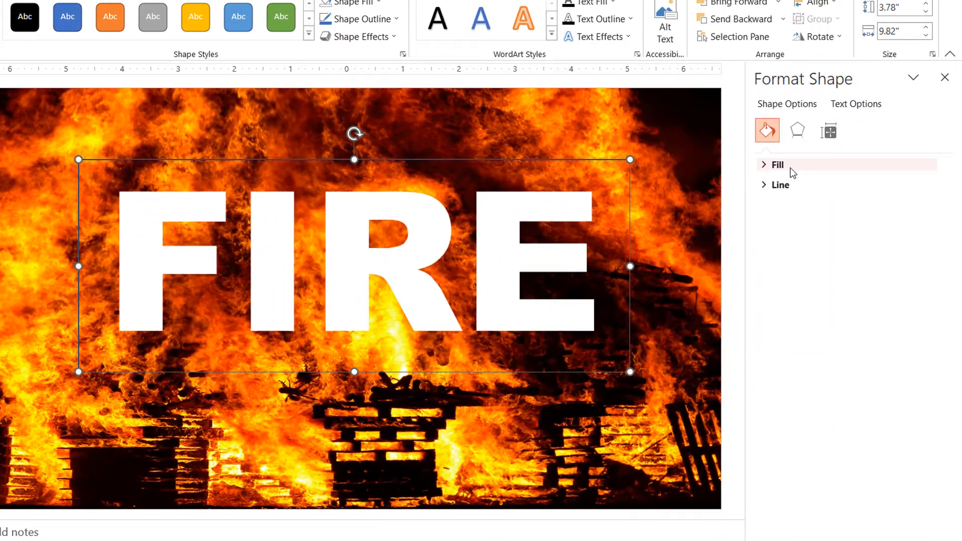
left_click(777, 164)
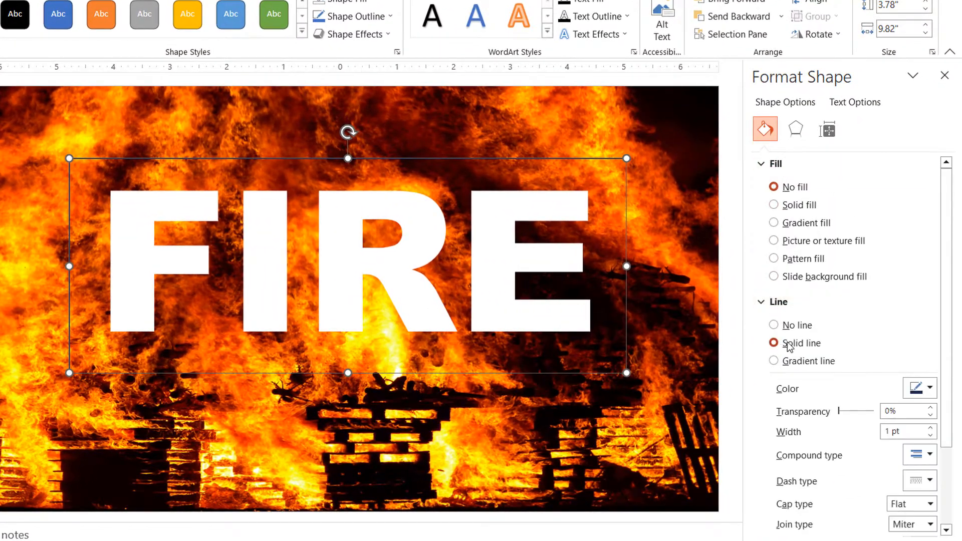
left_click(779, 325)
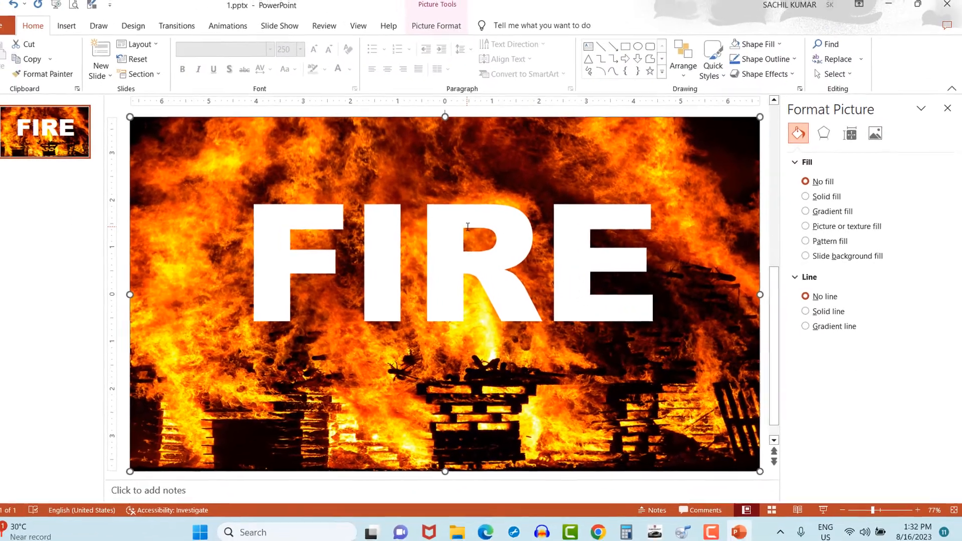
left_click(445, 263)
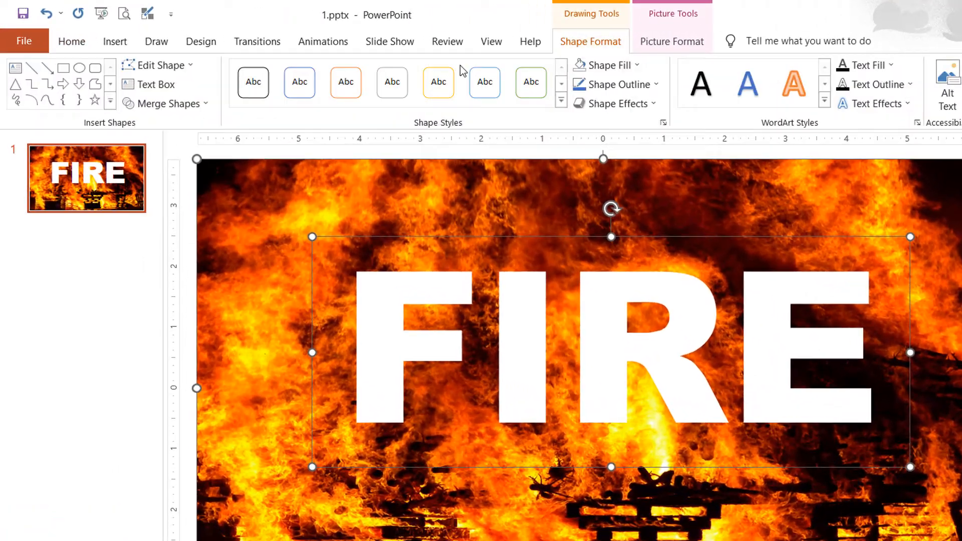
Merge Shapes > Intersect so only the photo inside the FIRE letters remains.
left_click(174, 107)
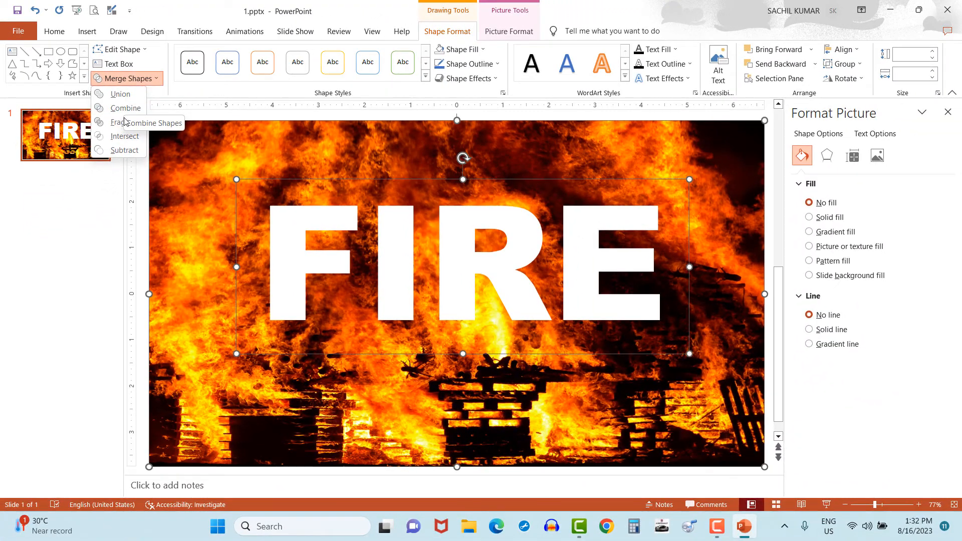
left_click(126, 122)
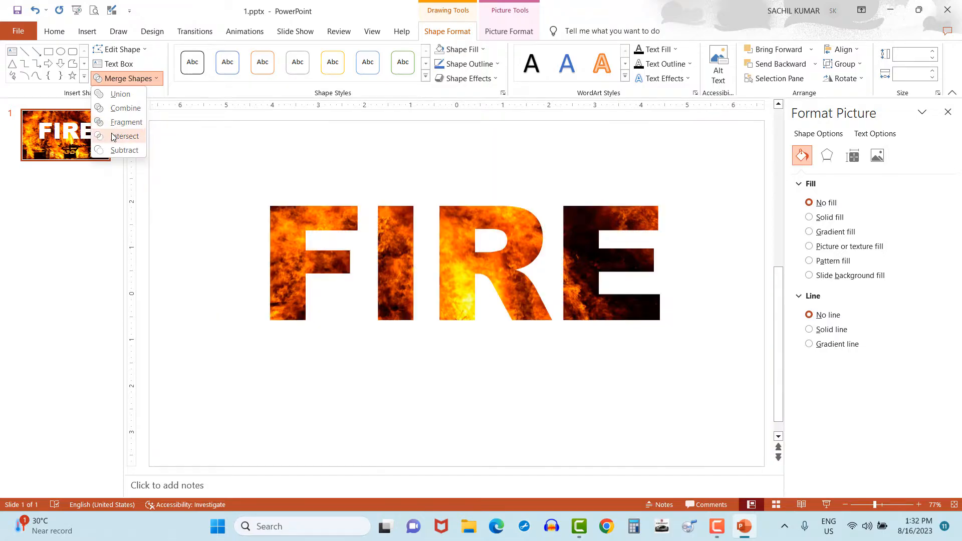
left_click(126, 135)
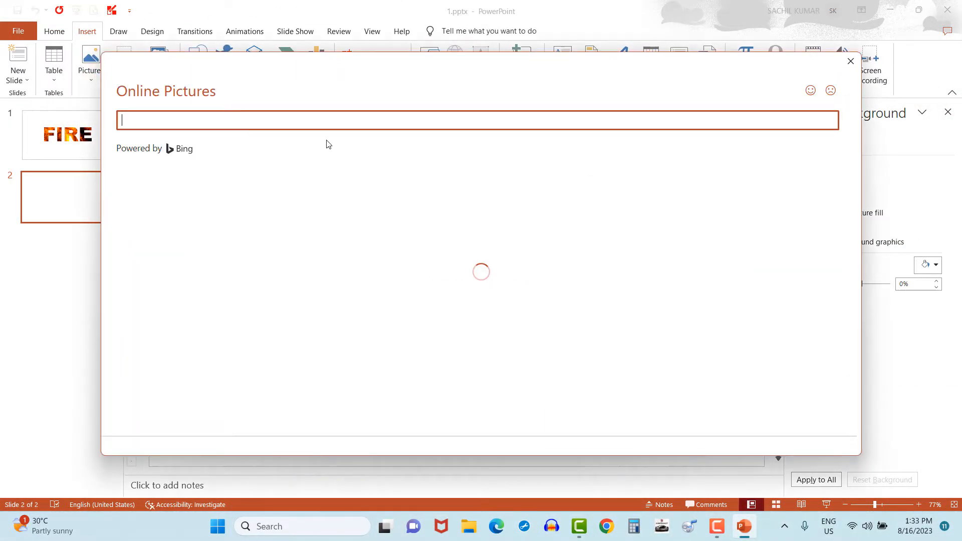
Insert a CLOUDS online photo on the new slide and start the SKY text in a rounded rectangle.
type("CLOUDS")
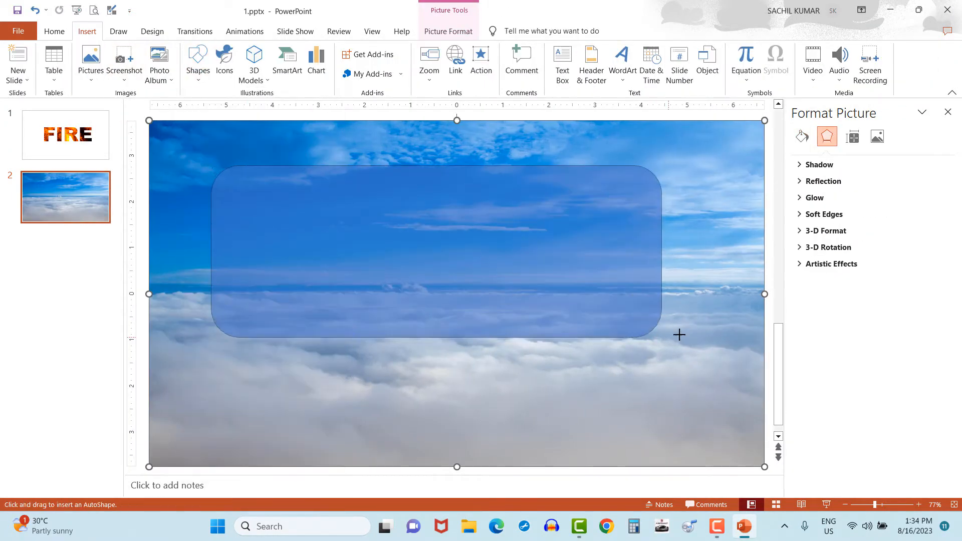
type("SKY")
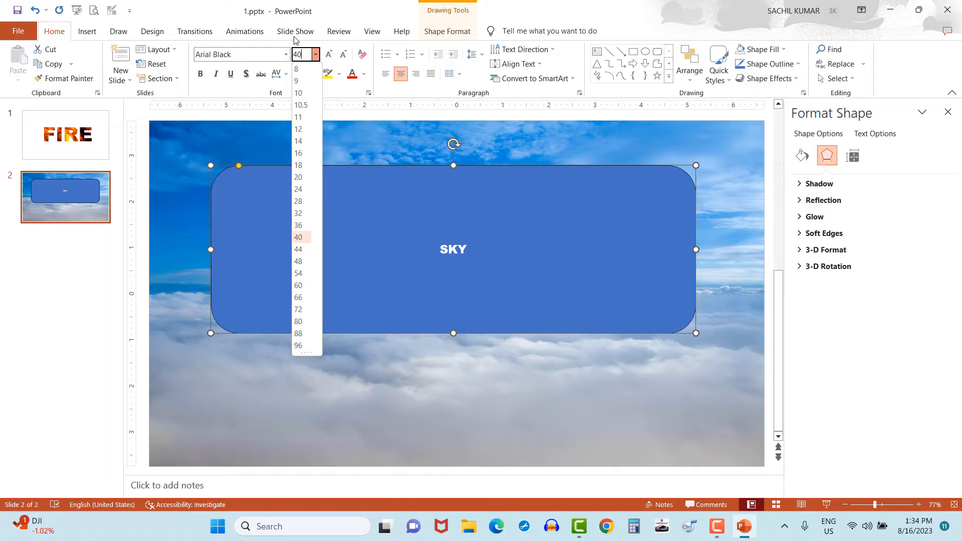
Set SKY to size 350 with No Fill and select it with the cloud photo.
type("350")
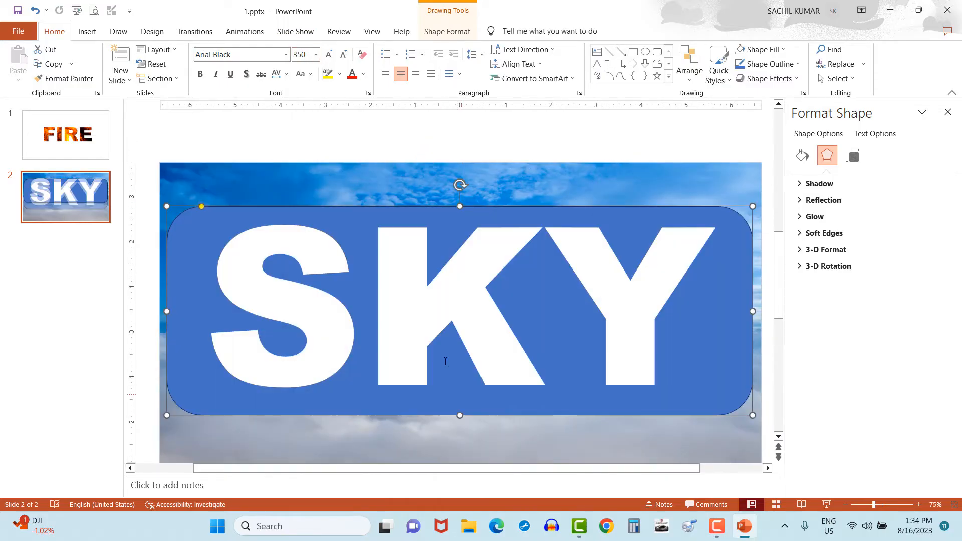
left_click(457, 49)
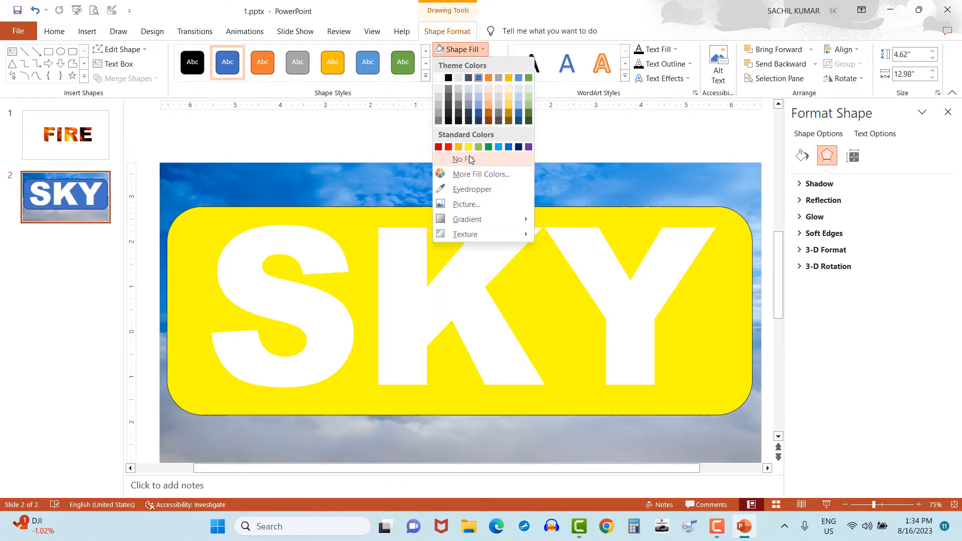
left_click(461, 159)
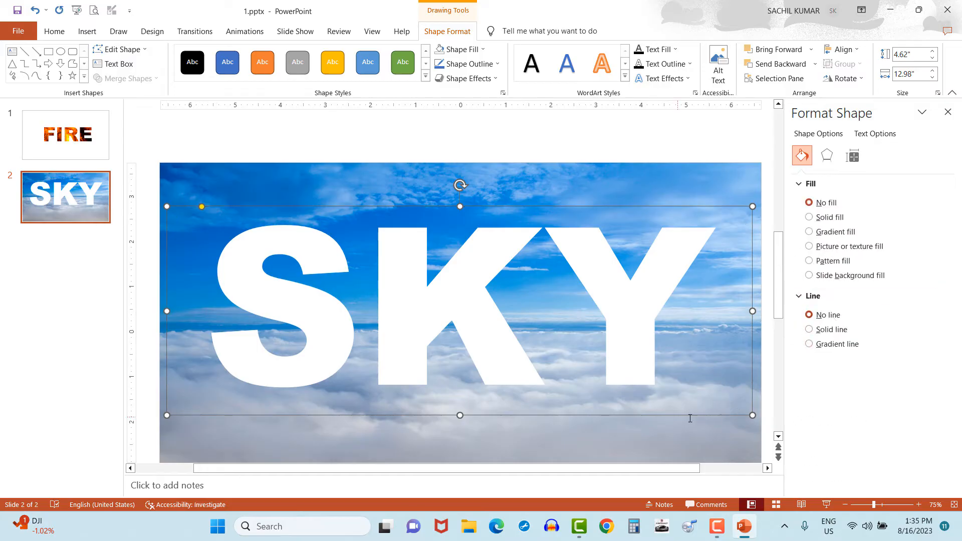
left_click(124, 78)
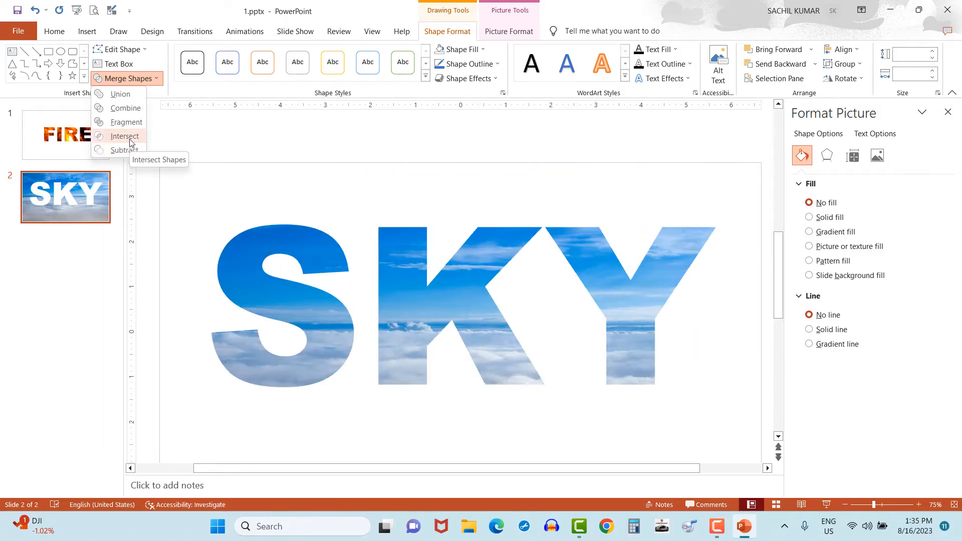
Merge the cloud photo with the SKY letters and give them a thin solid outline.
left_click(126, 136)
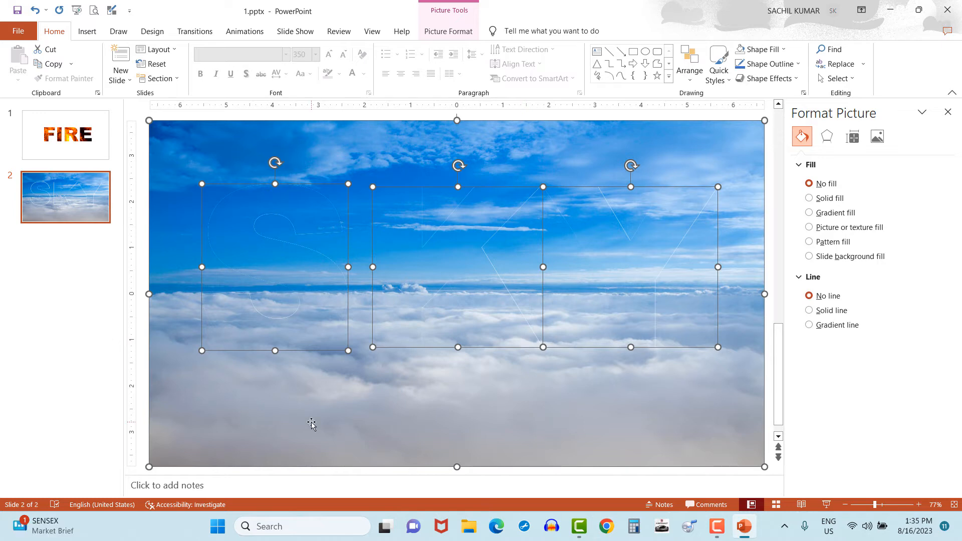
left_click(809, 310)
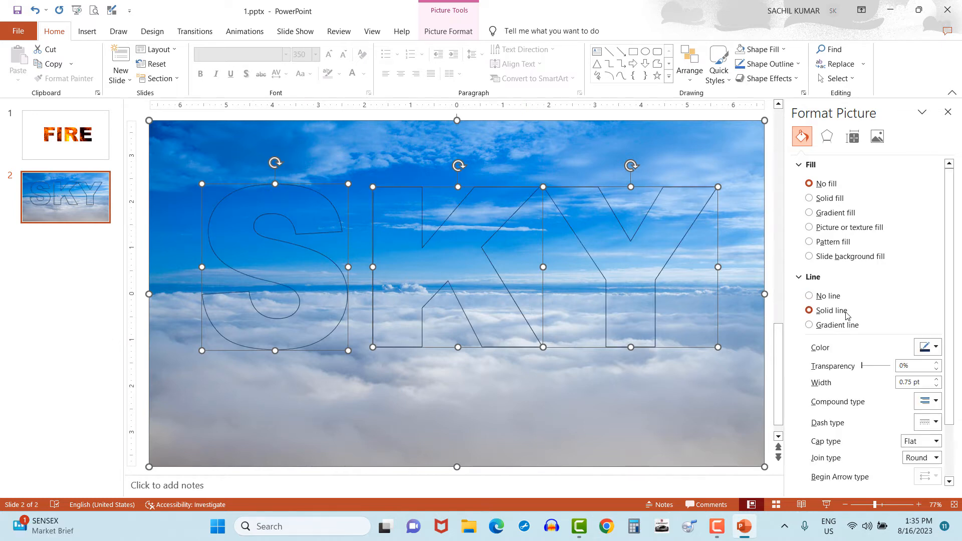